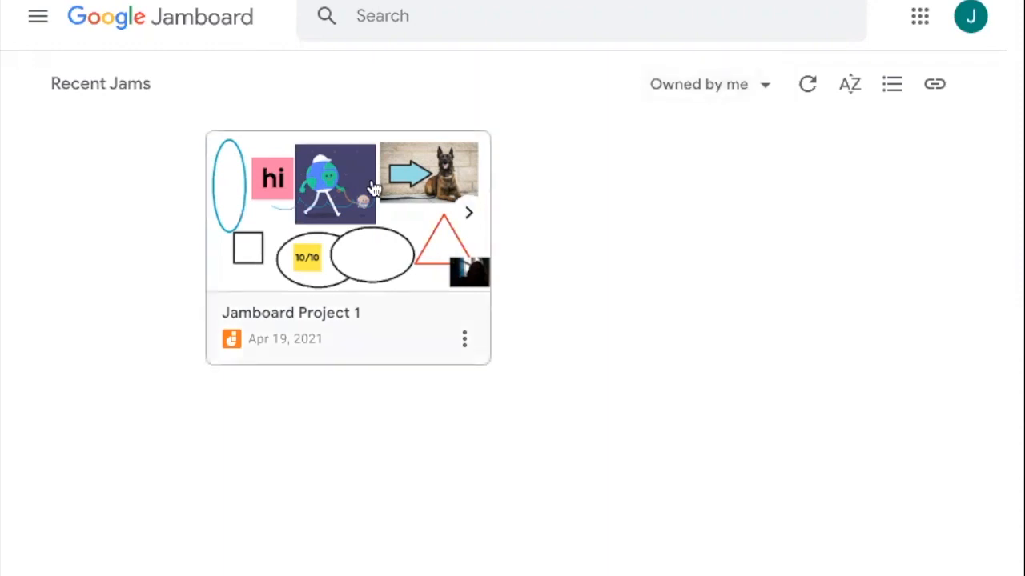
- Open the existing jam 'Jamboard Project 1' from the Recent Jams list
left_click(348, 213)
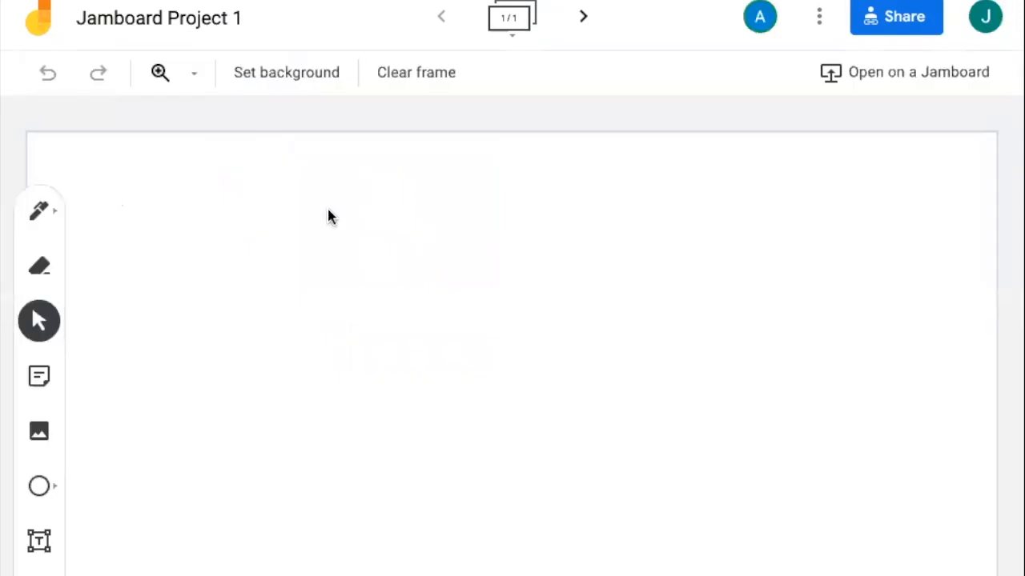
mouse_move(39, 486)
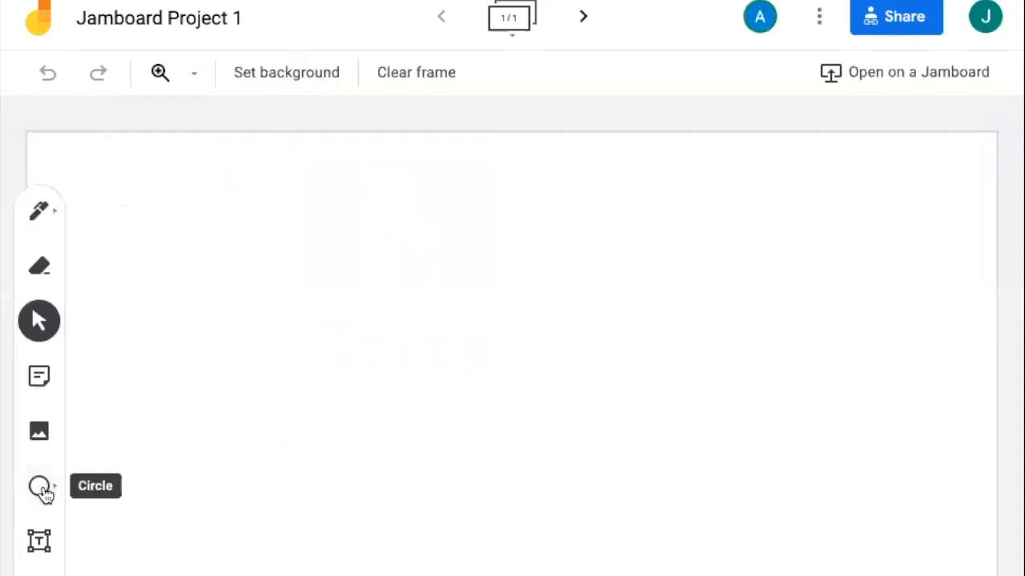
- Add a text box reading 'Today is monday, April 19th' to the frame
left_click(39, 541)
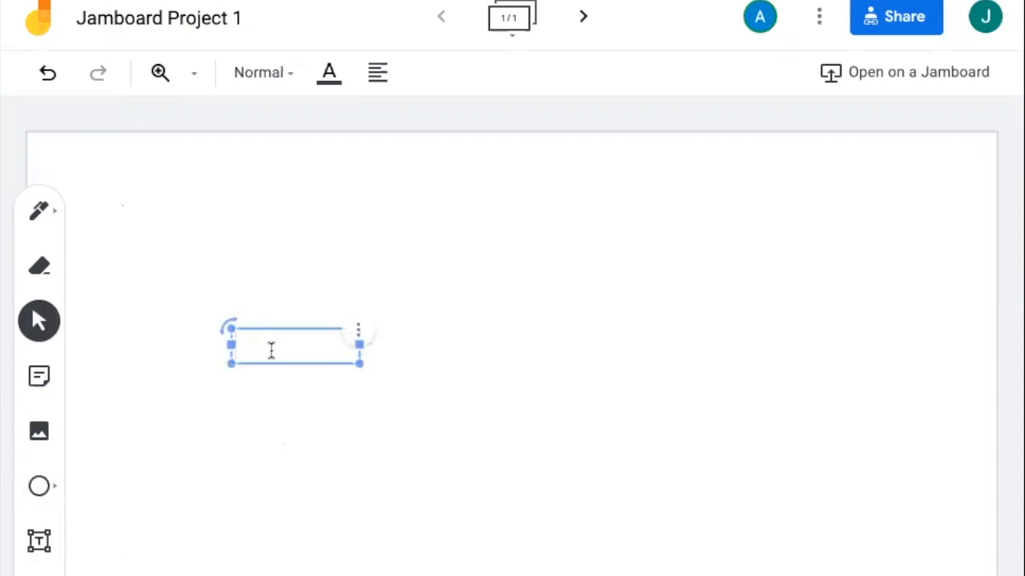
type("Toy")
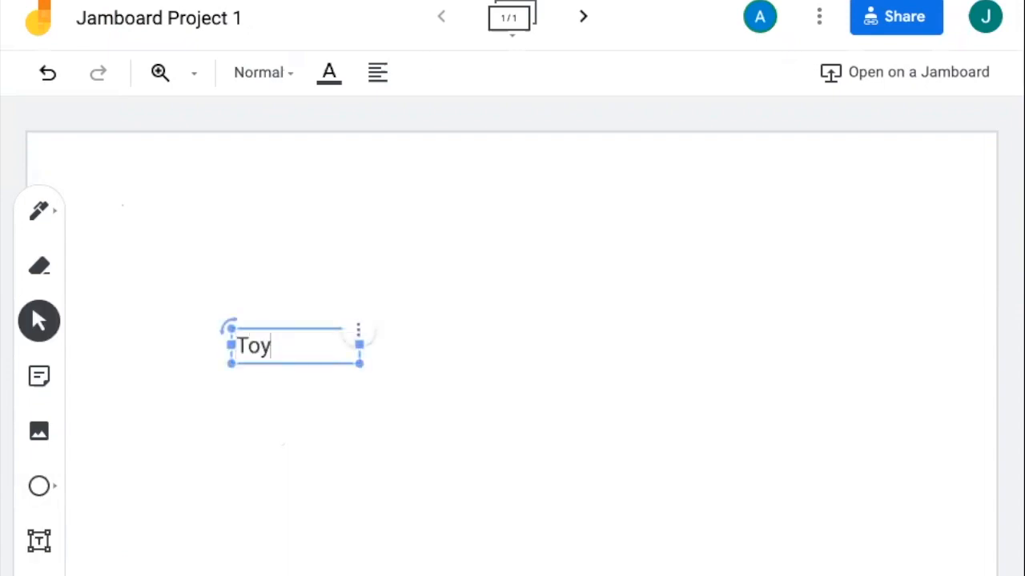
type("Today is m")
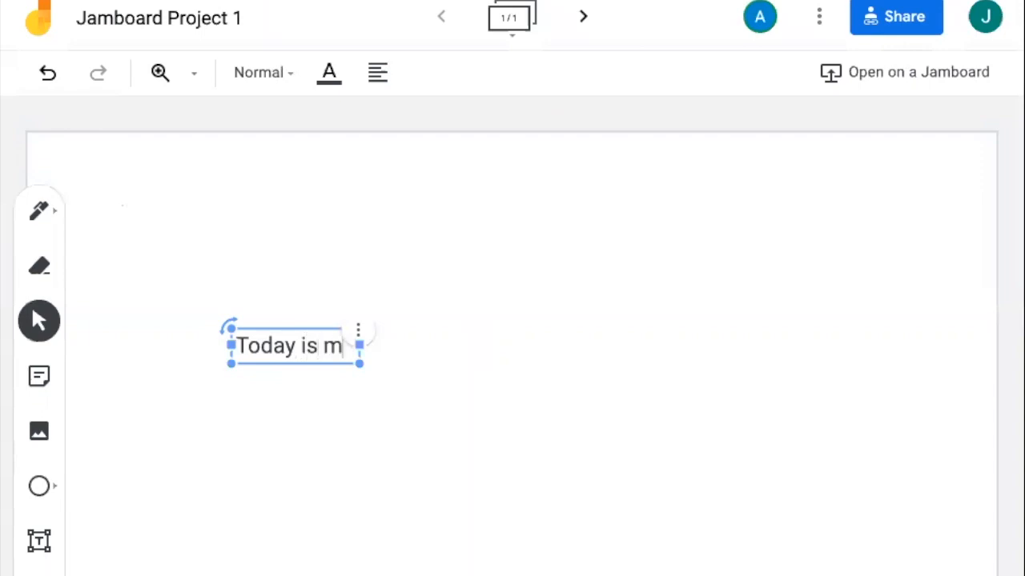
type("onday, Ap")
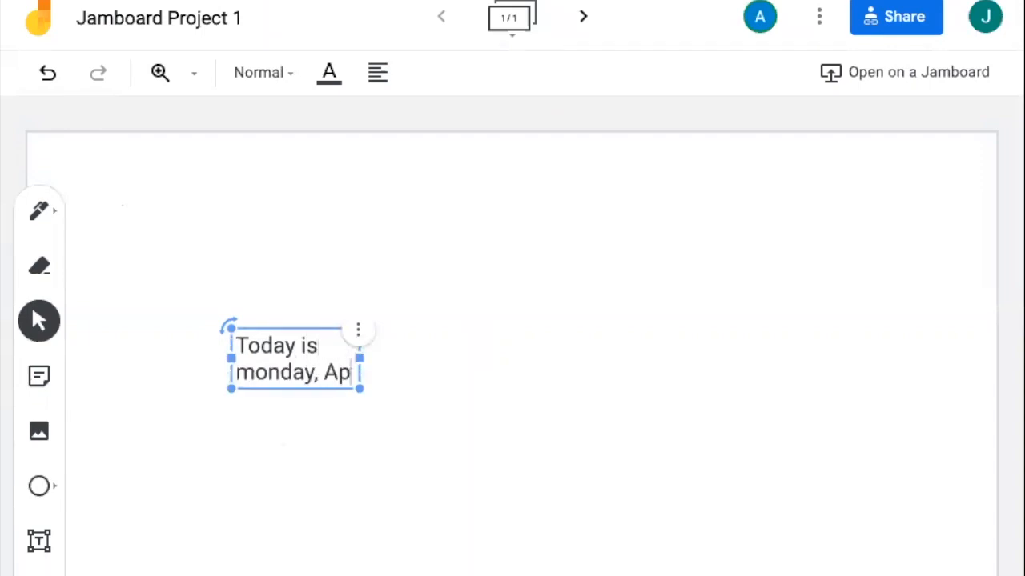
type("ril 19th")
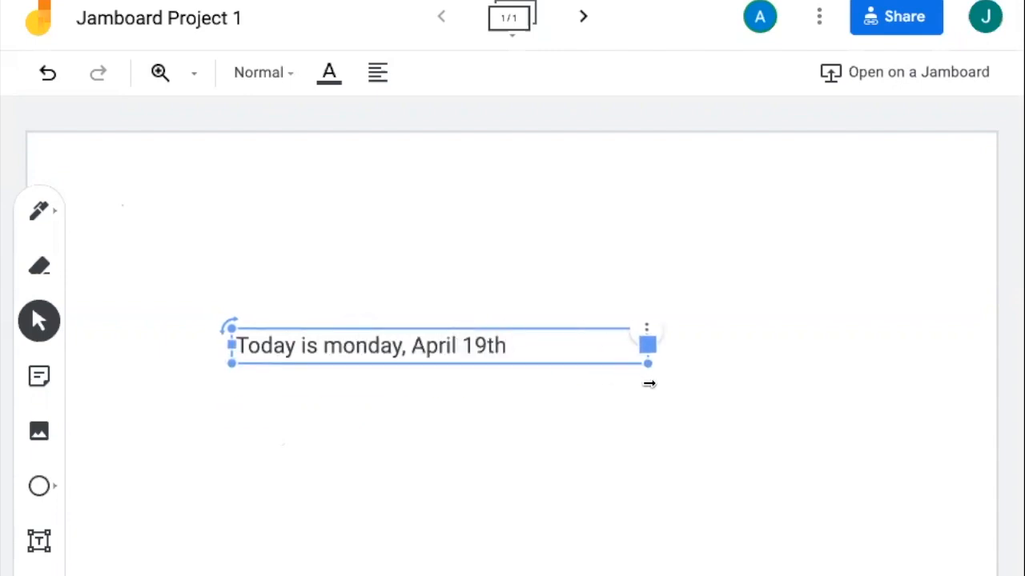
- Select the Pen tool to hand-correct the lowercase m in monday
left_click(39, 209)
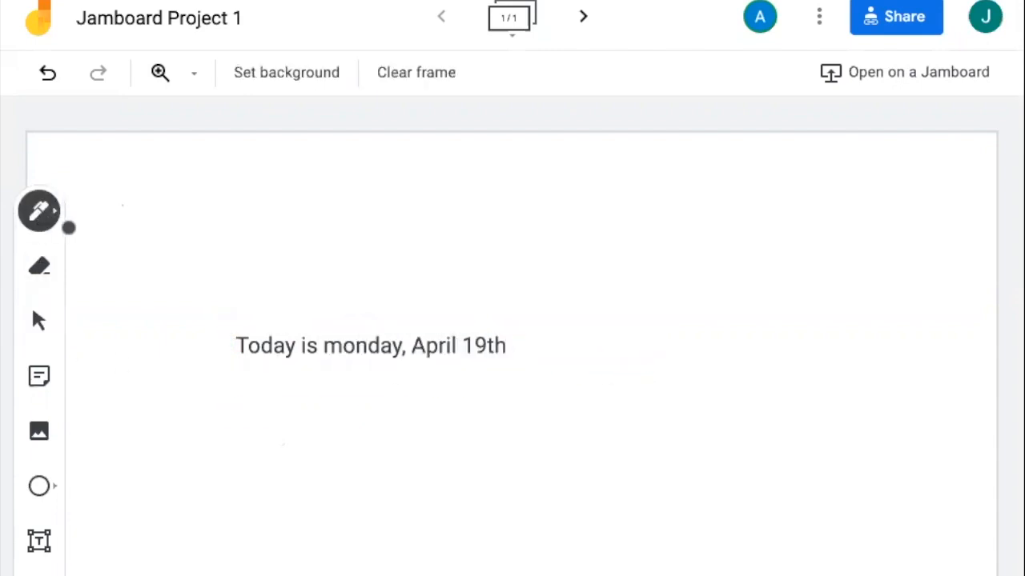
mouse_move(324, 360)
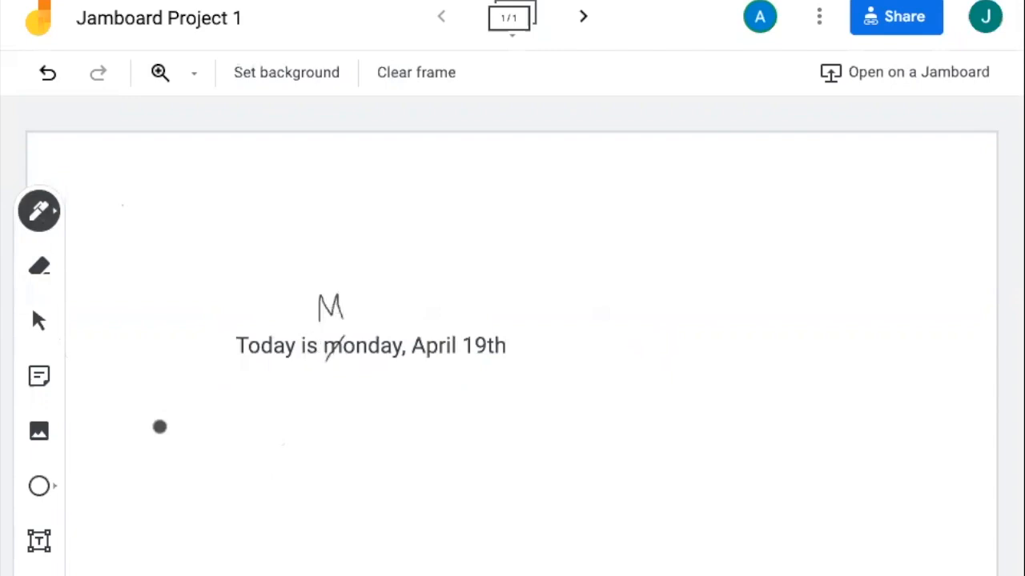
mouse_move(40, 379)
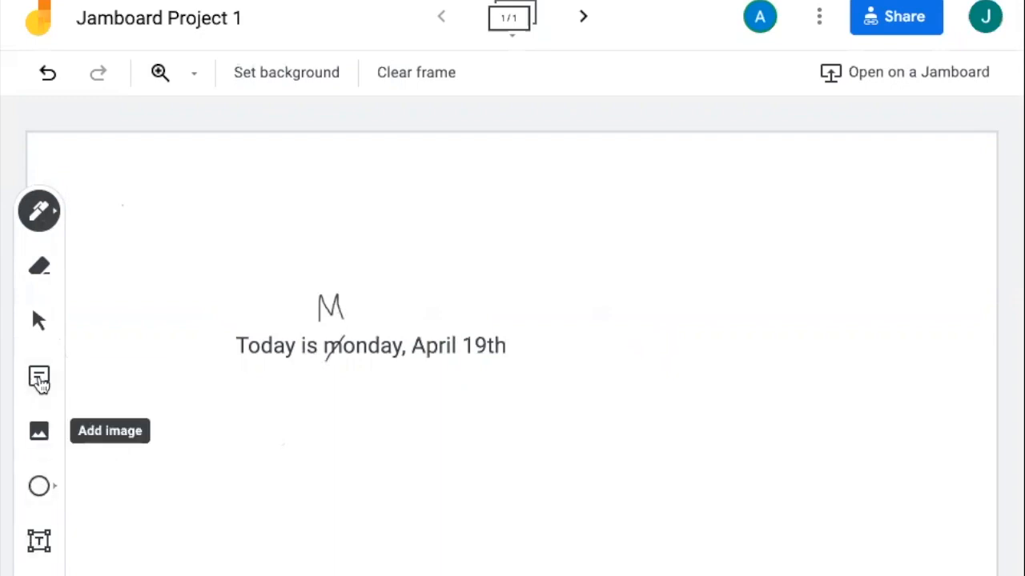
- Create an orange sticky note reading 'I believe...' beside the date text
left_click(40, 377)
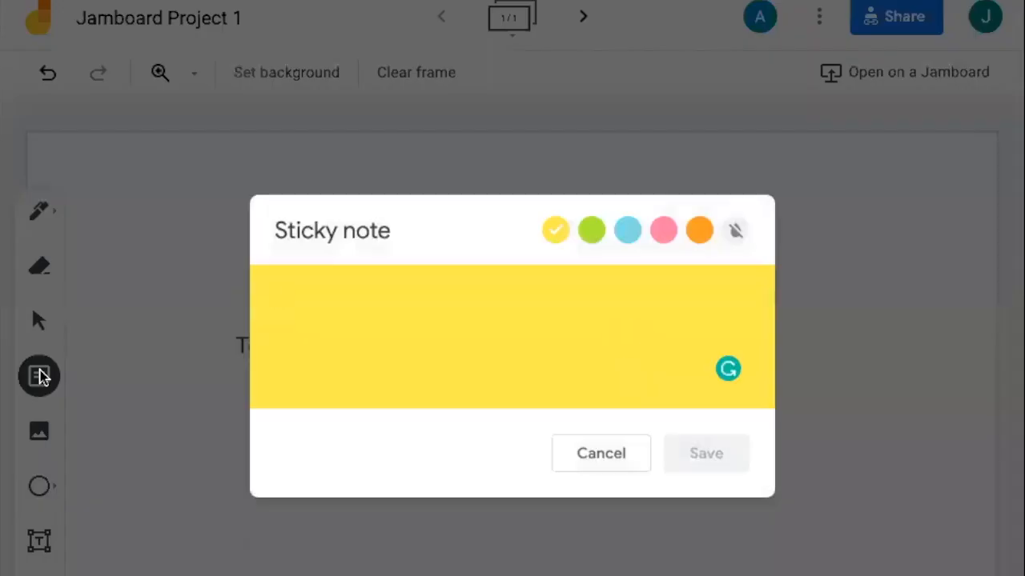
type("I believ")
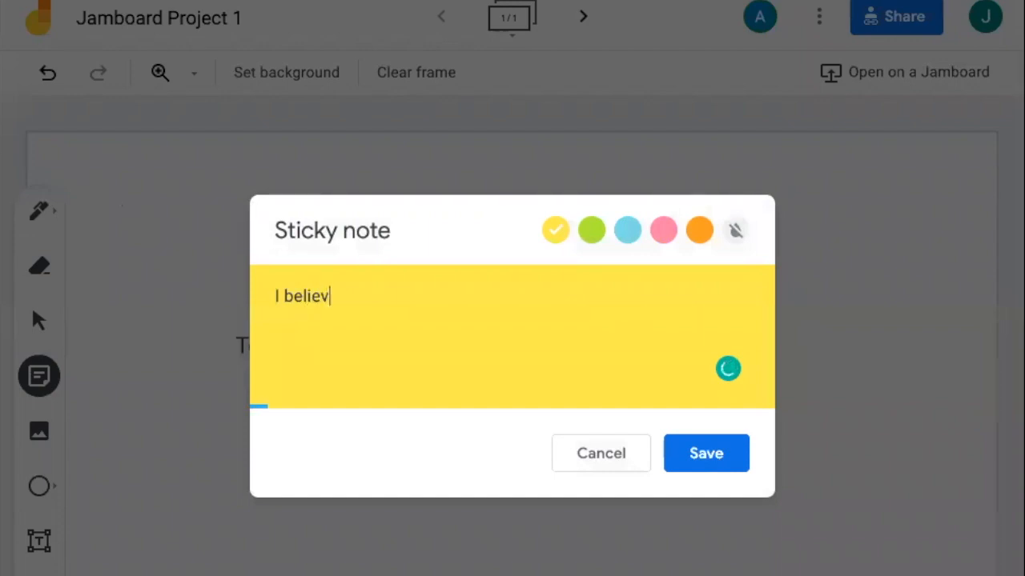
left_click(698, 230)
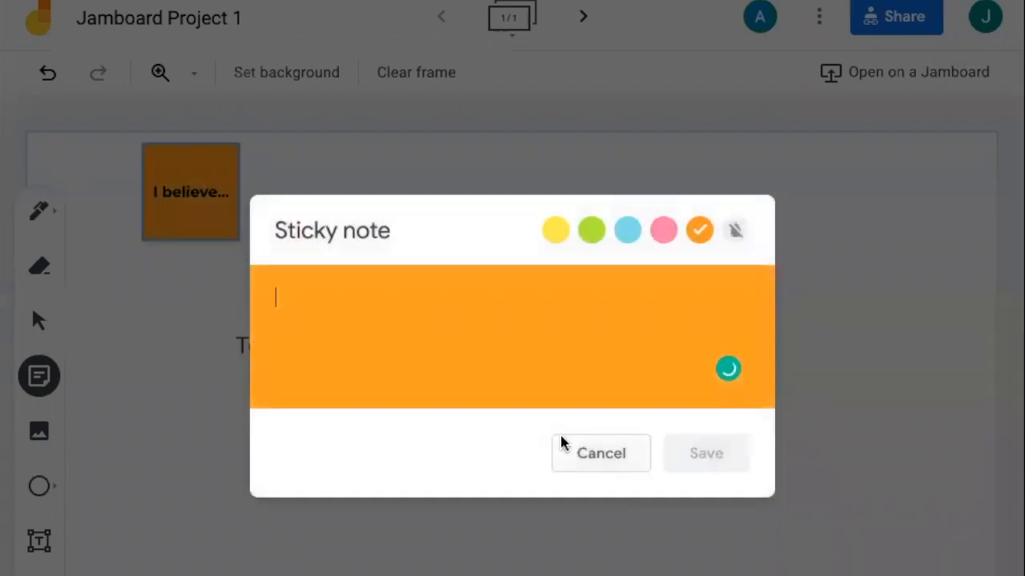
type("Today is monday, April 19th")
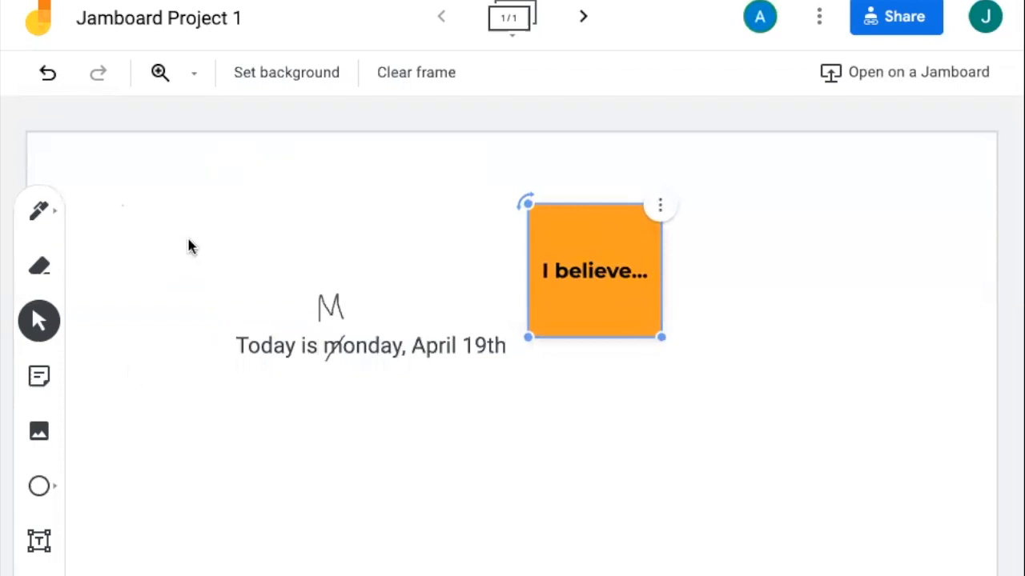
- Set the frame background to Blue graph and choose the rectangle shape tool
left_click(286, 72)
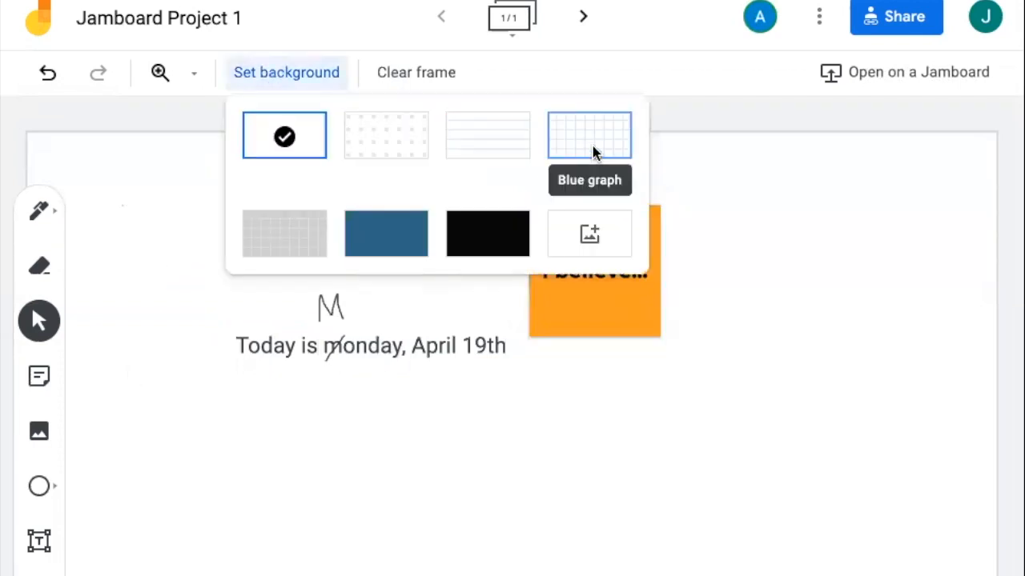
left_click(590, 135)
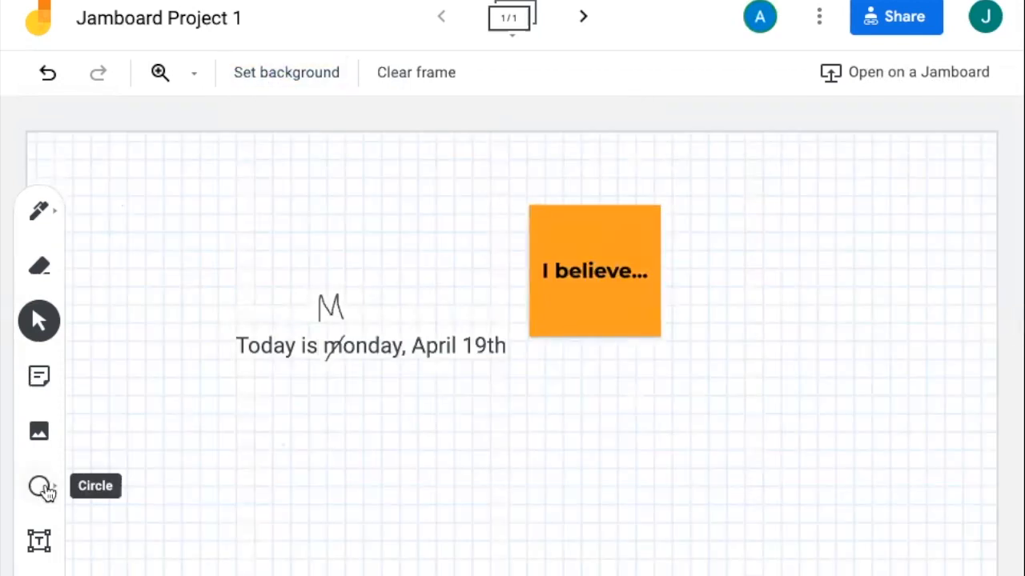
left_click(38, 485)
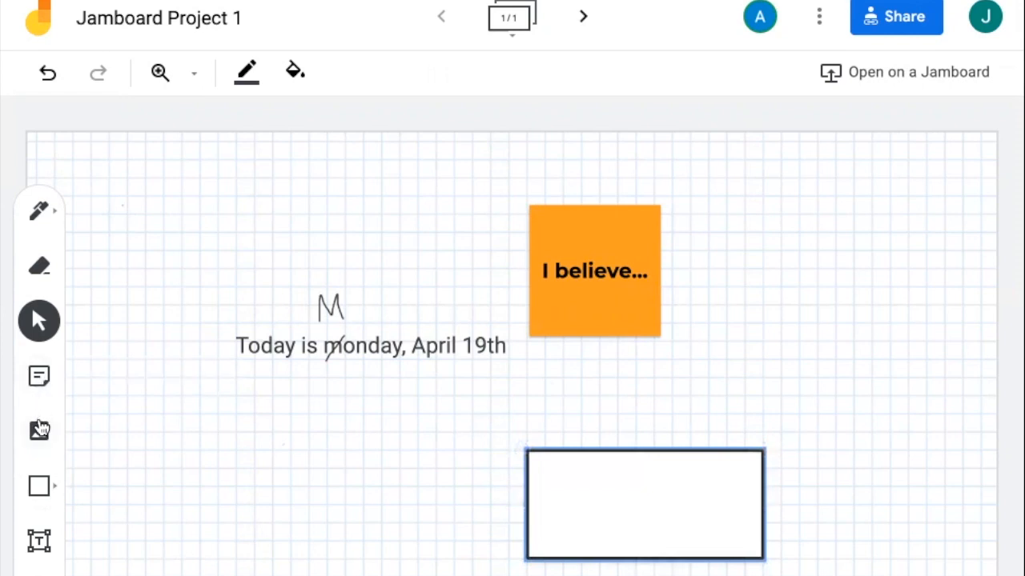
- Search Google Images for 'dog' to insert a dog photo
left_click(38, 431)
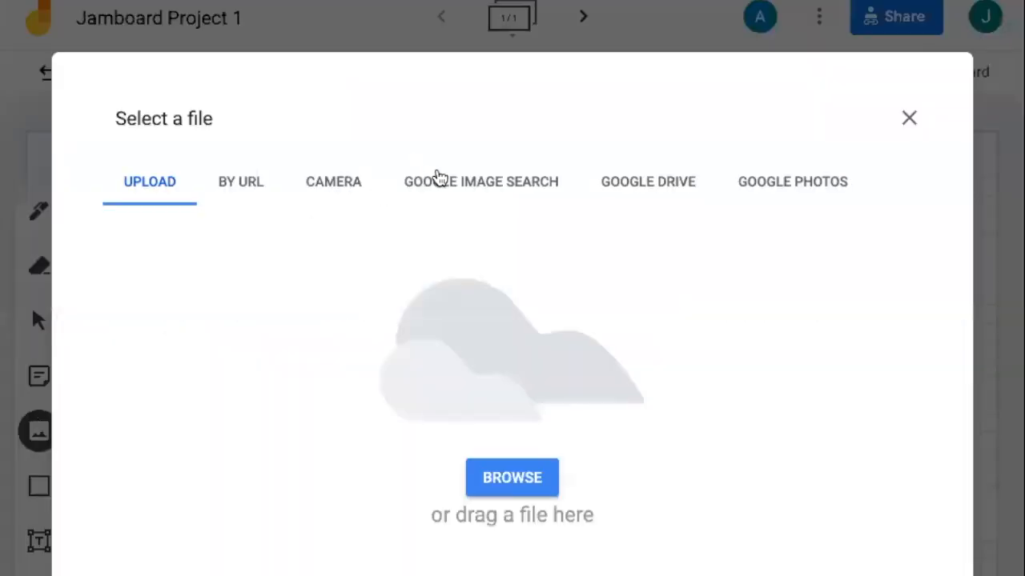
type("do")
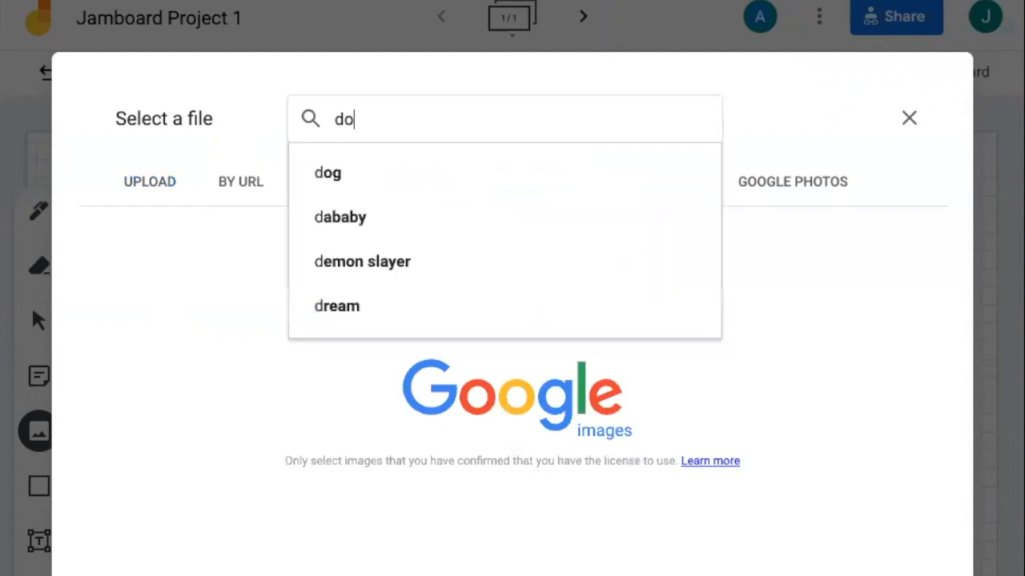
left_click(327, 172)
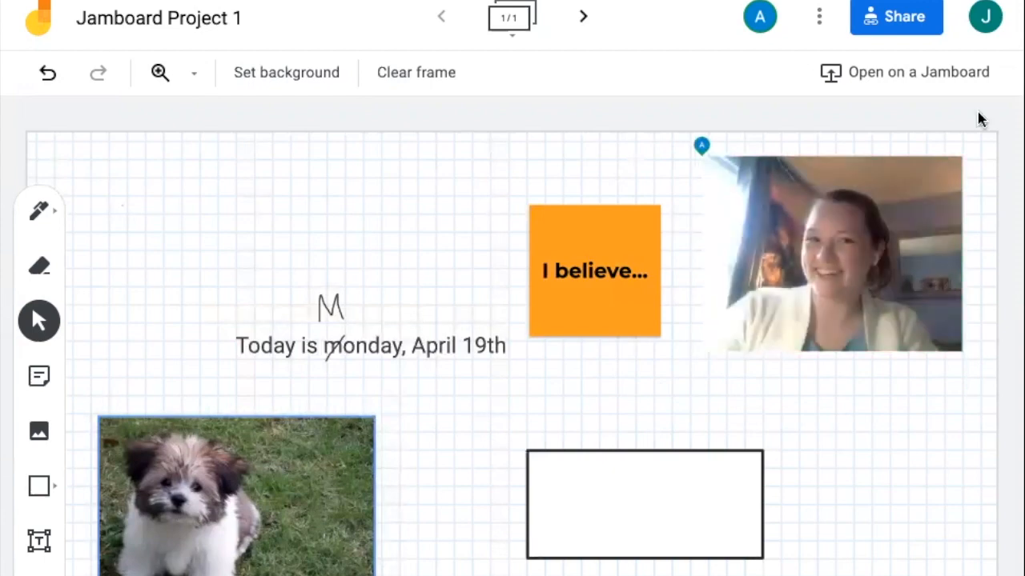
left_click(896, 16)
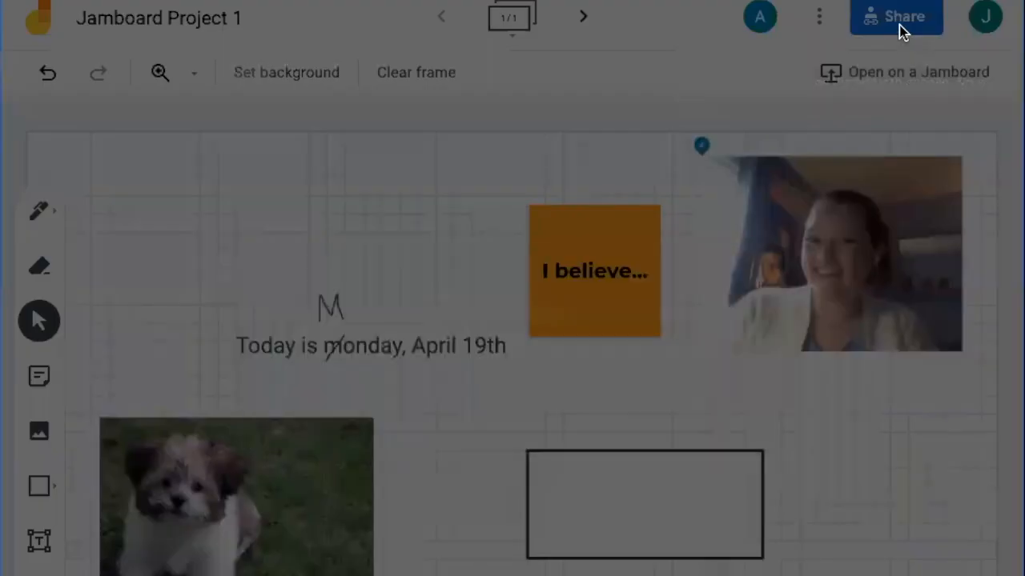
left_click(895, 17)
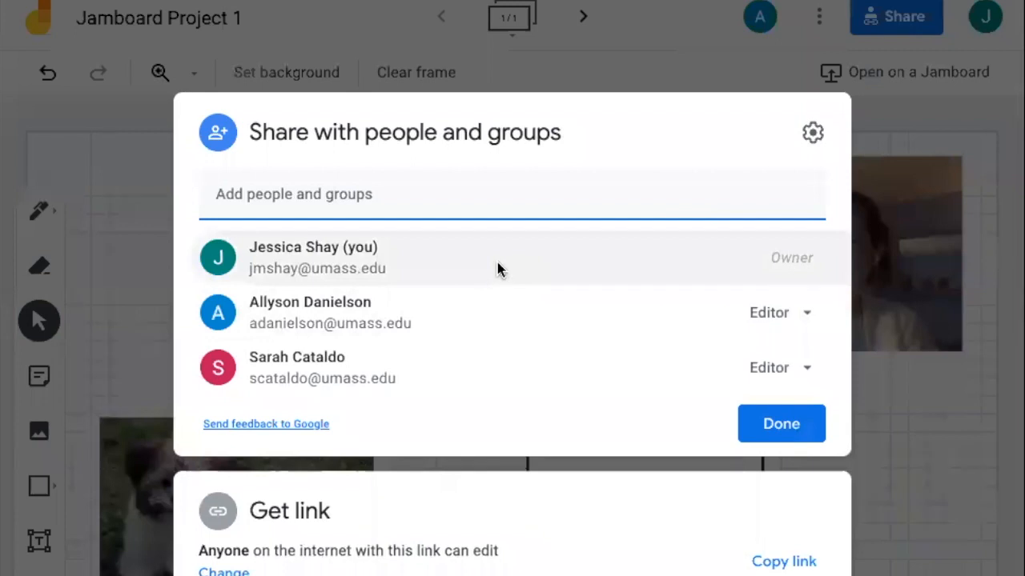
mouse_move(627, 113)
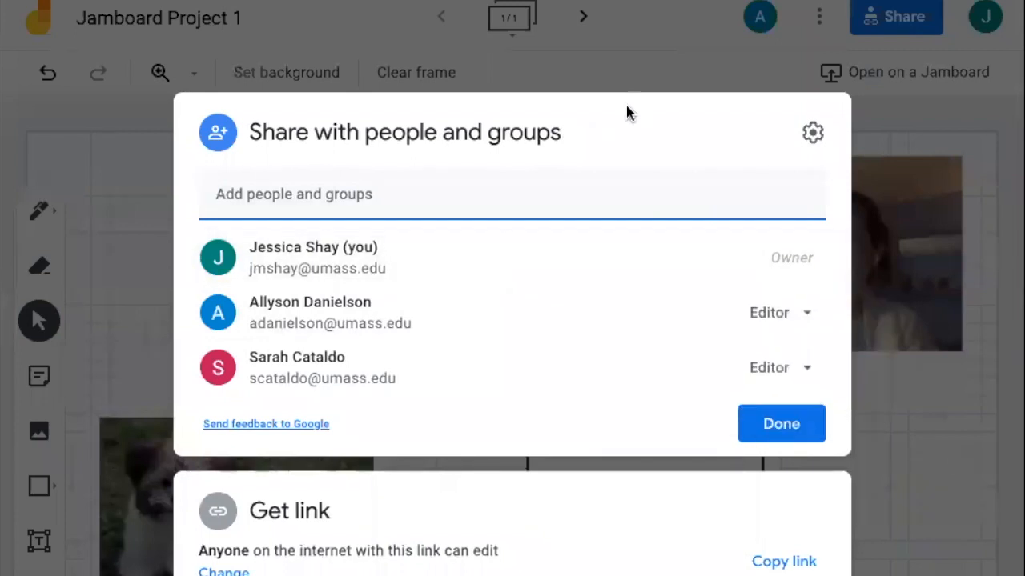
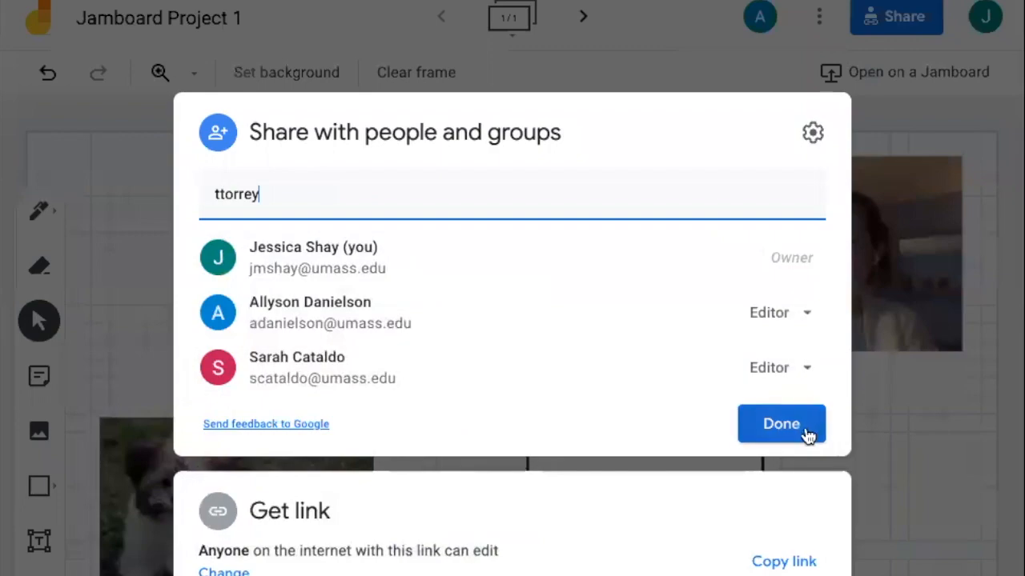
left_click(781, 423)
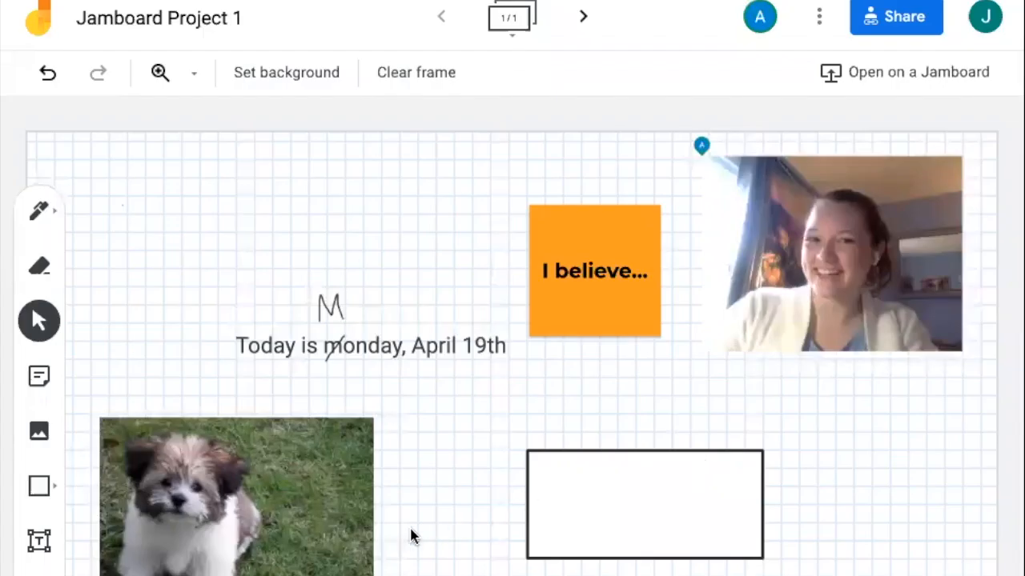